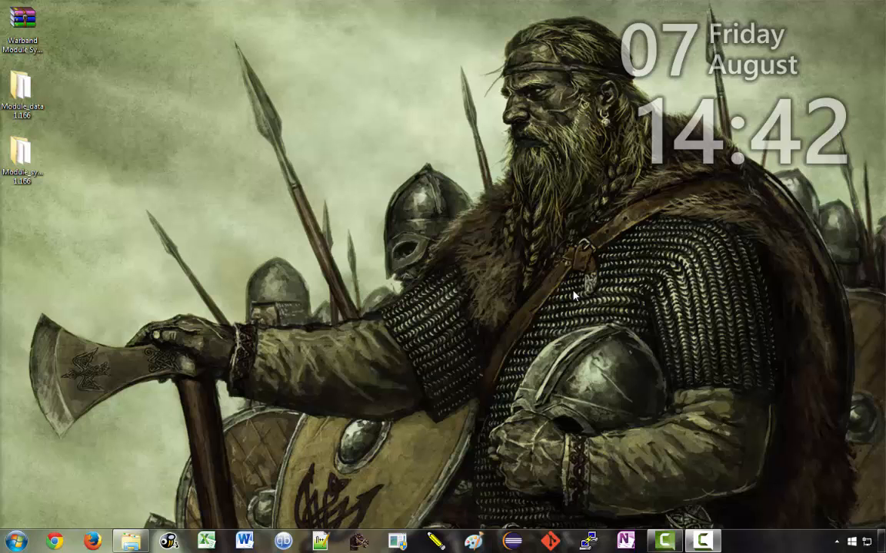
# Open the Module_system 1.186 desktop folder and bring up actions for build_module.bat
pyautogui.click(22, 151)
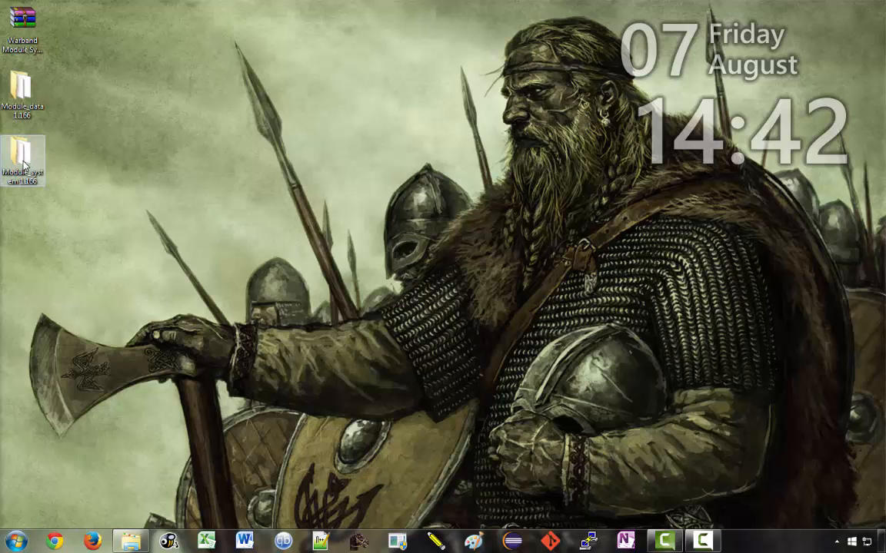
pyautogui.doubleClick(24, 150)
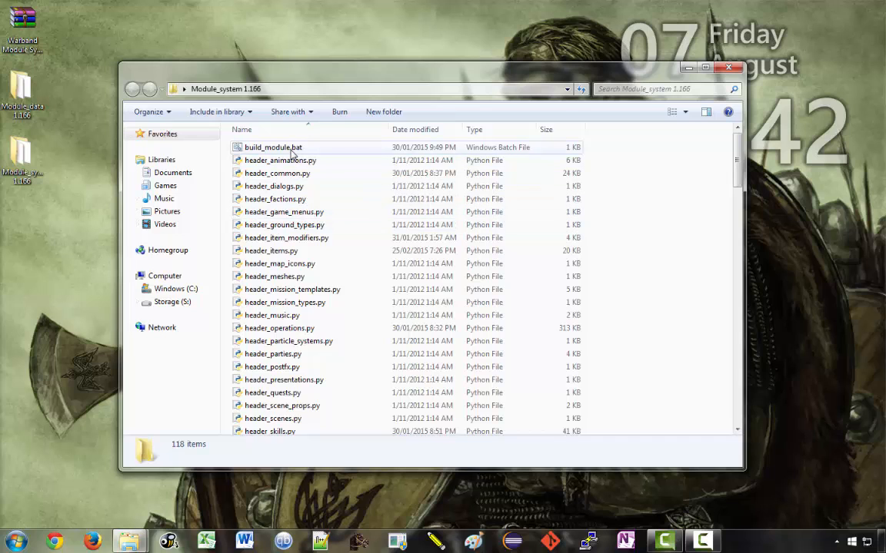
pyautogui.rightClick(274, 147)
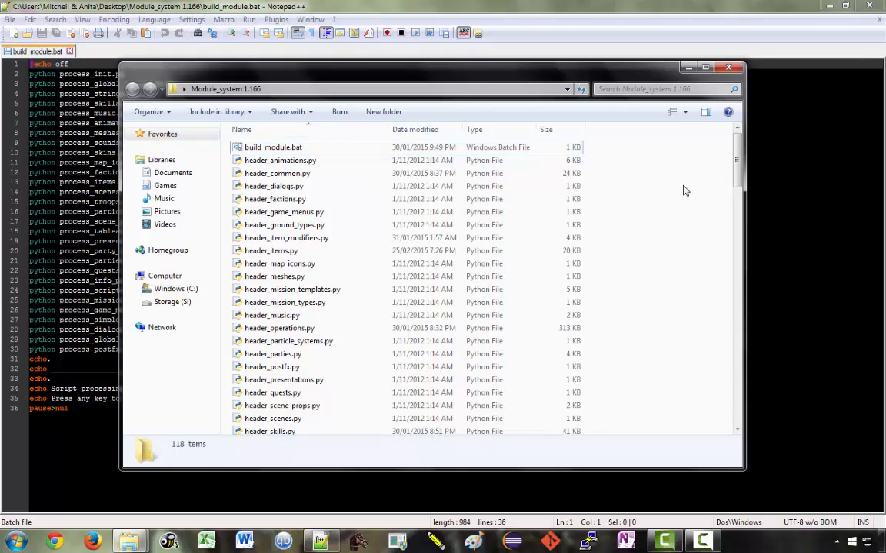
pyautogui.moveTo(283, 440)
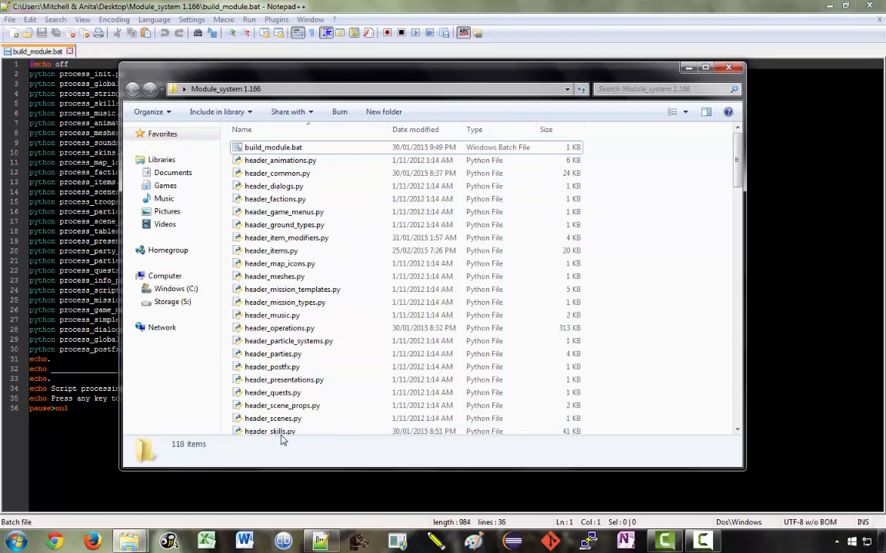
pyautogui.scroll(-3)
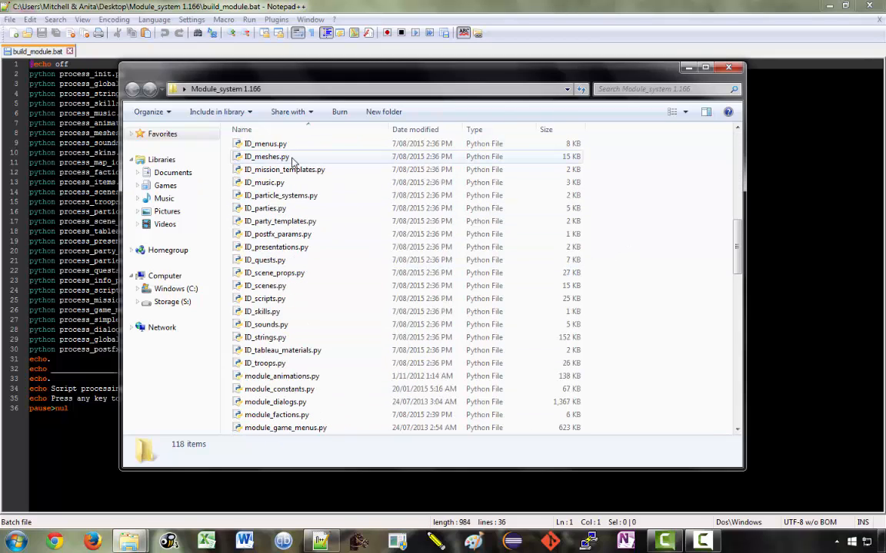
pyautogui.scroll(-3)
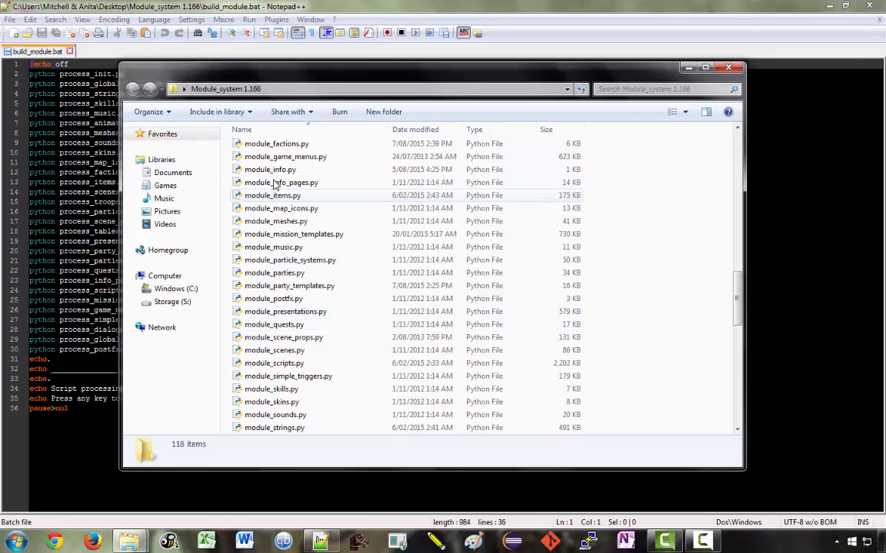
pyautogui.scroll(-3)
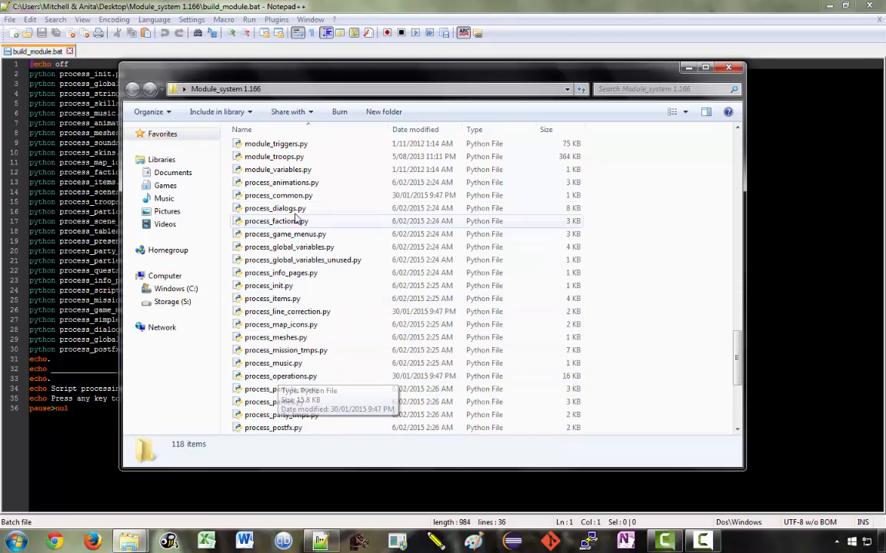
pyautogui.scroll(-3)
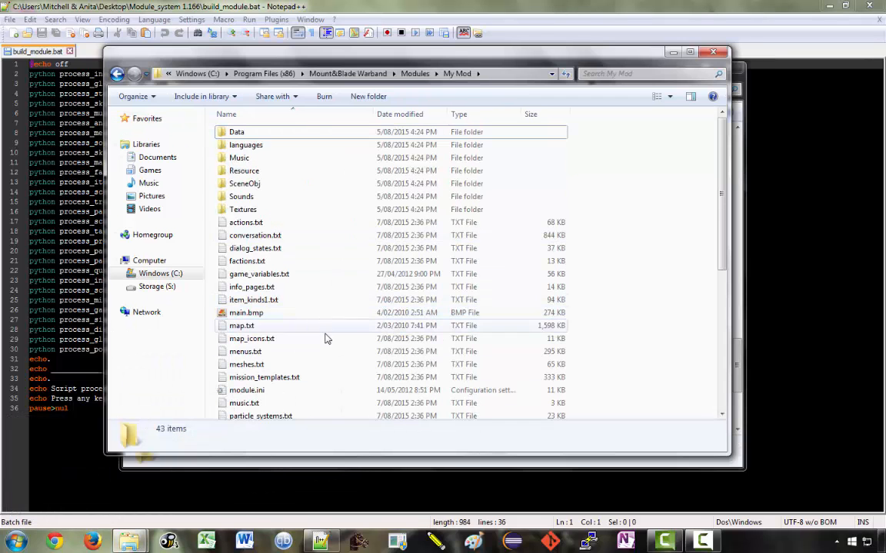
# Open party_templates.txt from the My Mod folder with Edit with Notepad++
pyautogui.scroll(-3)
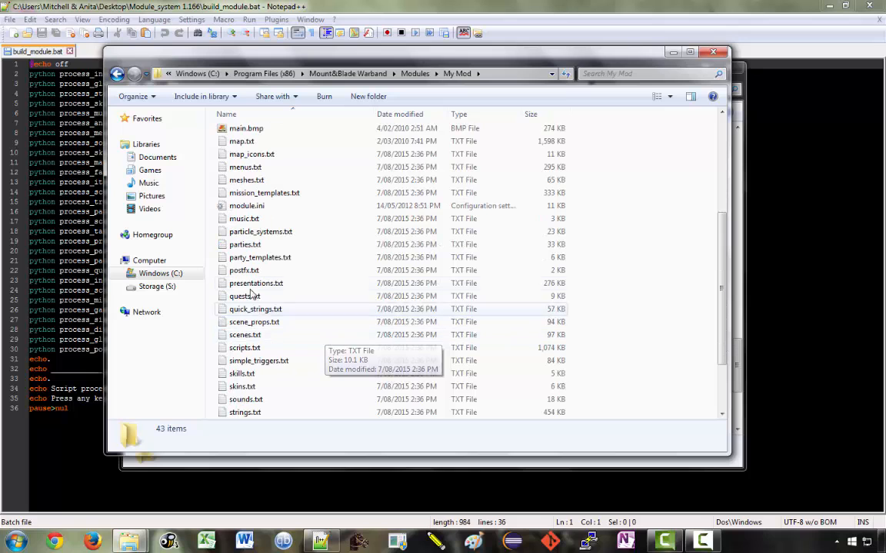
pyautogui.rightClick(260, 256)
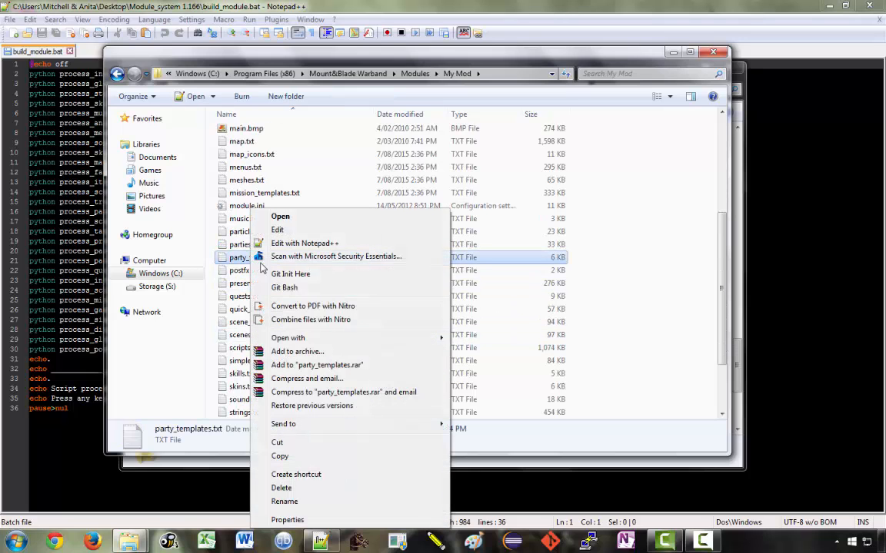
pyautogui.click(305, 243)
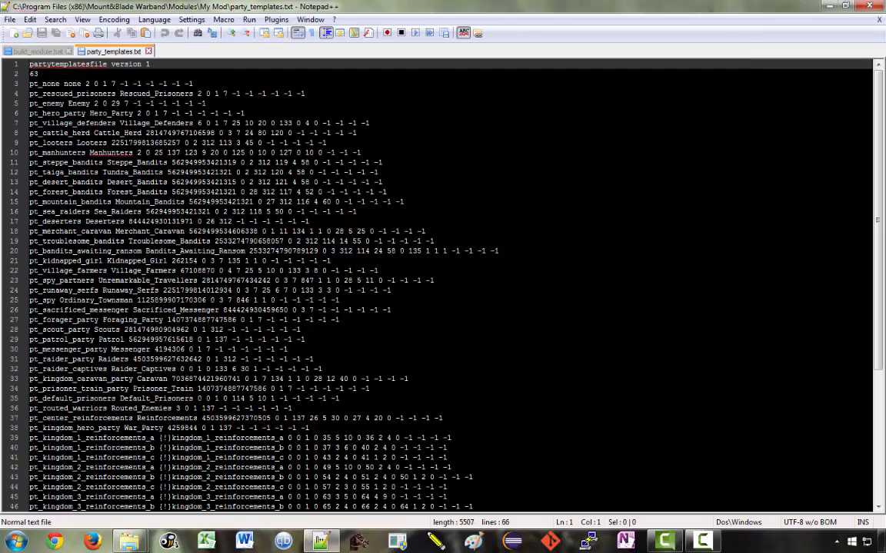
# Scroll through the compiled party_templates.txt entries to review them
pyautogui.scroll(-3)
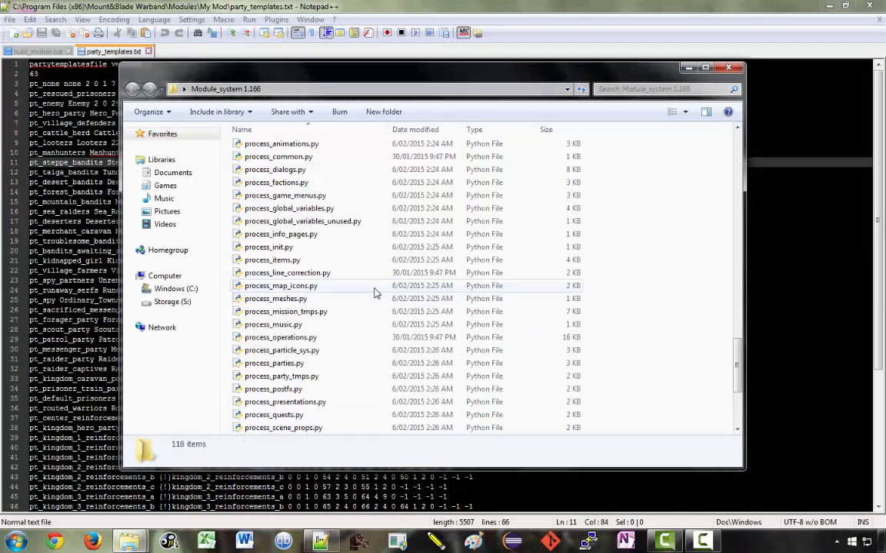
# Open process_party_tmps.py in Notepad++ and scroll into its export code
pyautogui.click(281, 375)
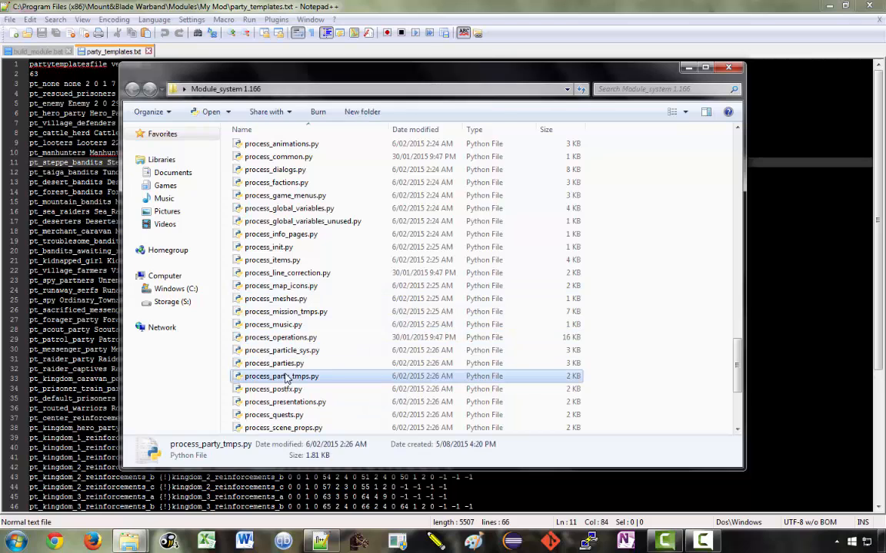
pyautogui.doubleClick(278, 375)
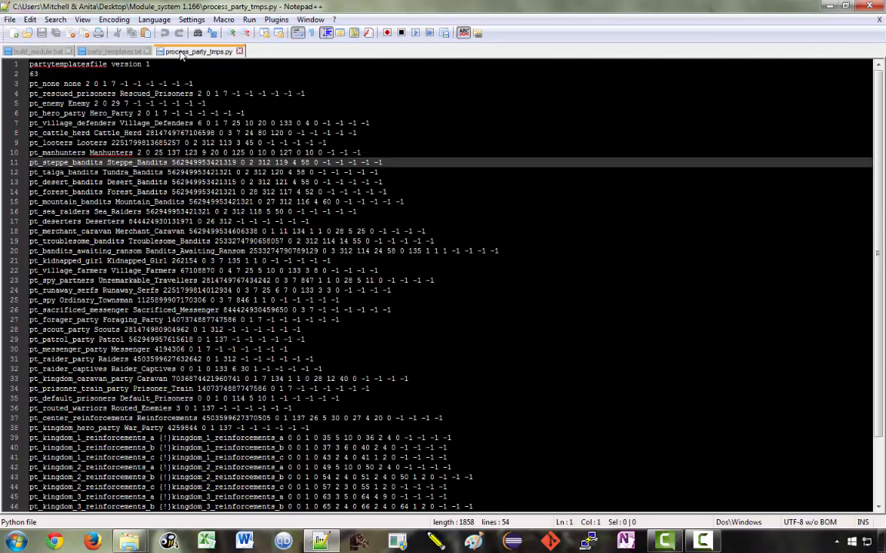
pyautogui.scroll(-3)
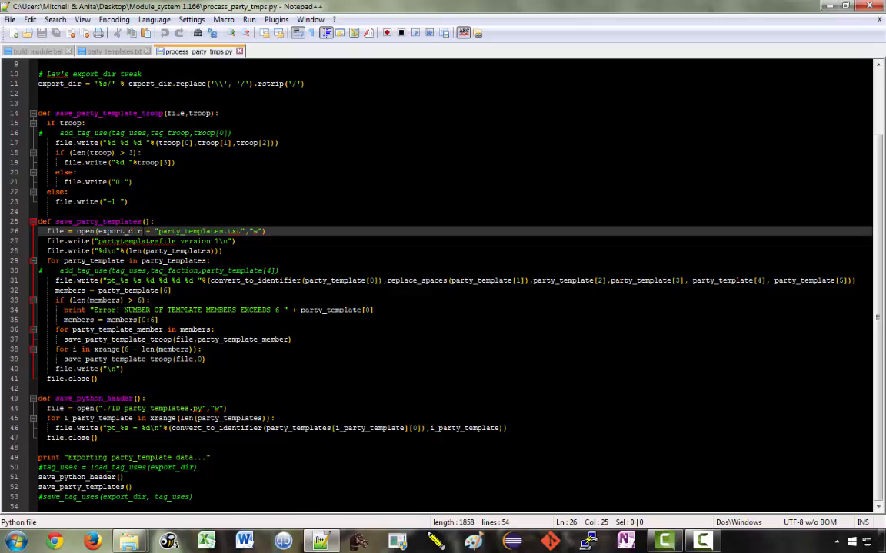
pyautogui.scroll(3)
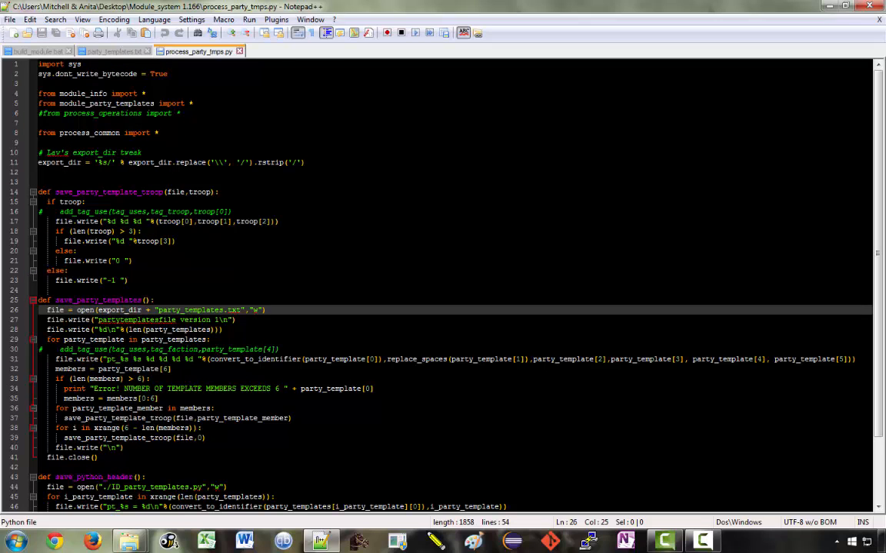
pyautogui.scroll(-3)
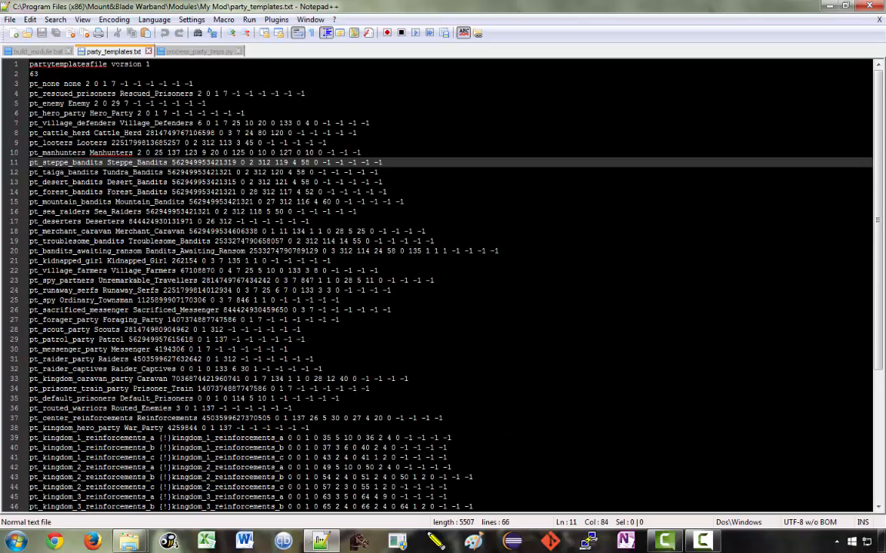
pyautogui.click(184, 53)
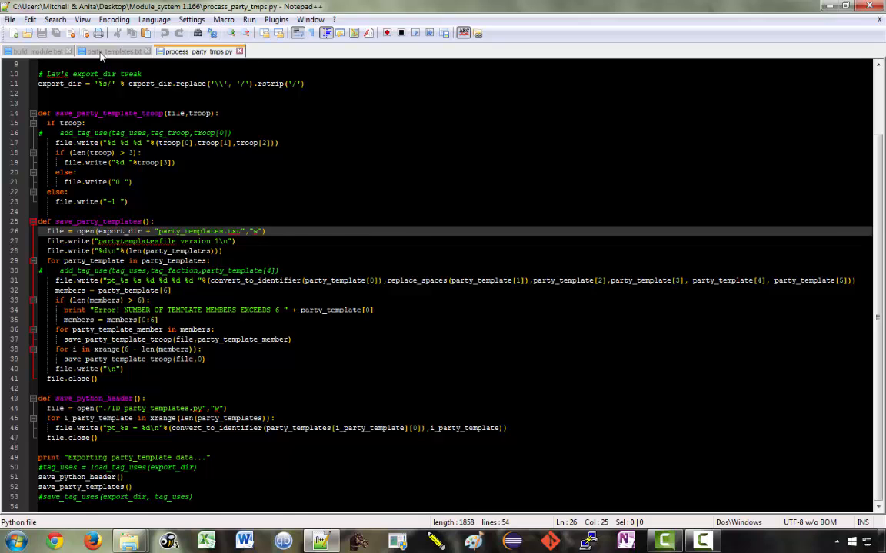
pyautogui.click(120, 51)
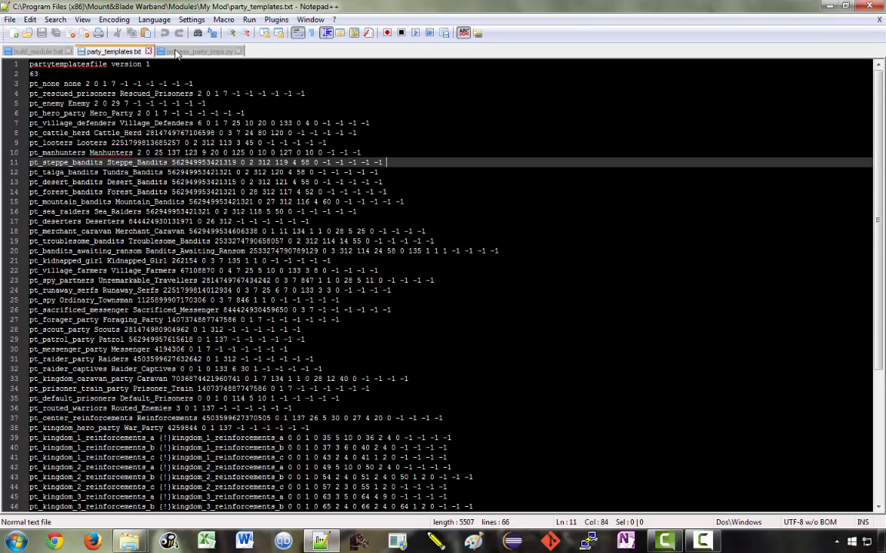
pyautogui.click(194, 53)
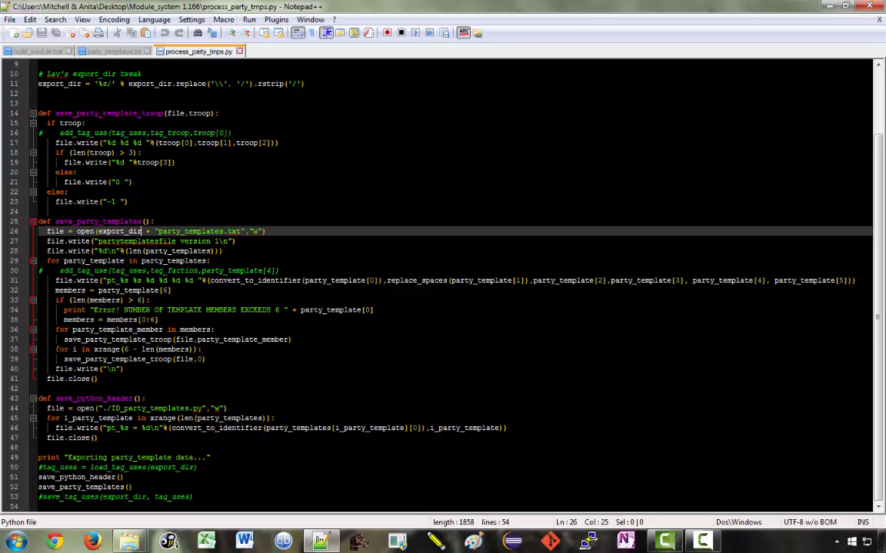
pyautogui.click(118, 51)
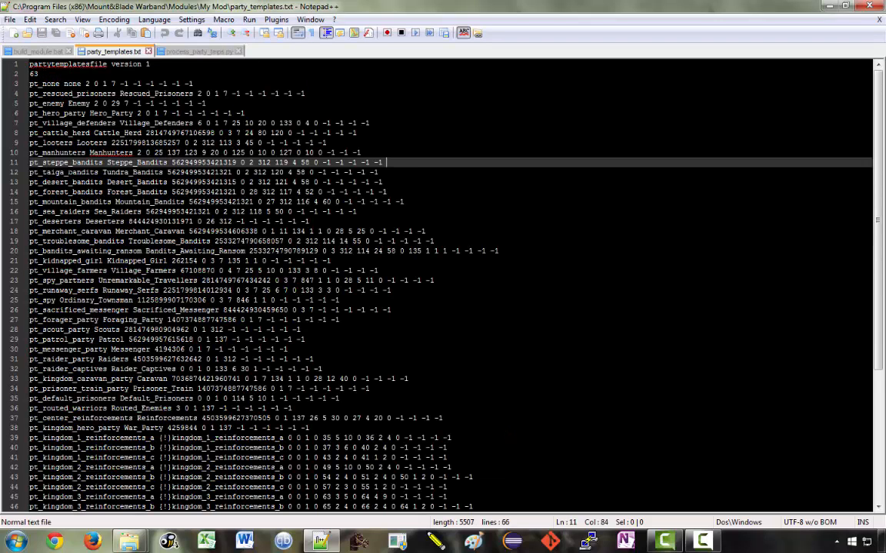
pyautogui.click(192, 52)
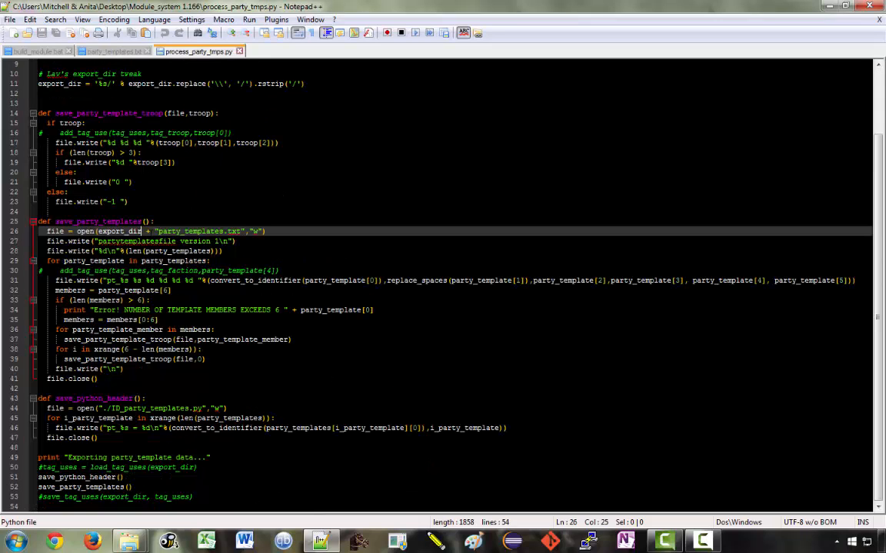
# Highlight a variable in save_party_templates, read the surrounding code, then return to the folder window
pyautogui.doubleClick(172, 261)
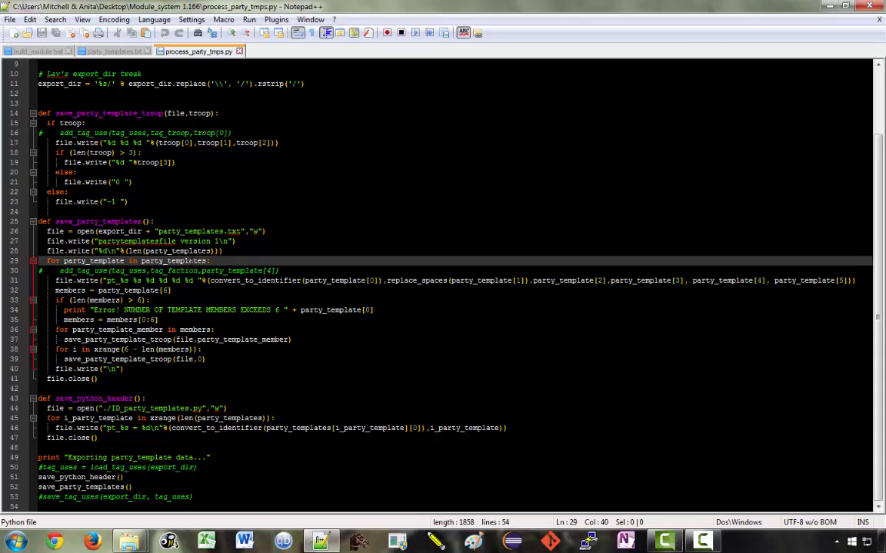
pyautogui.scroll(3)
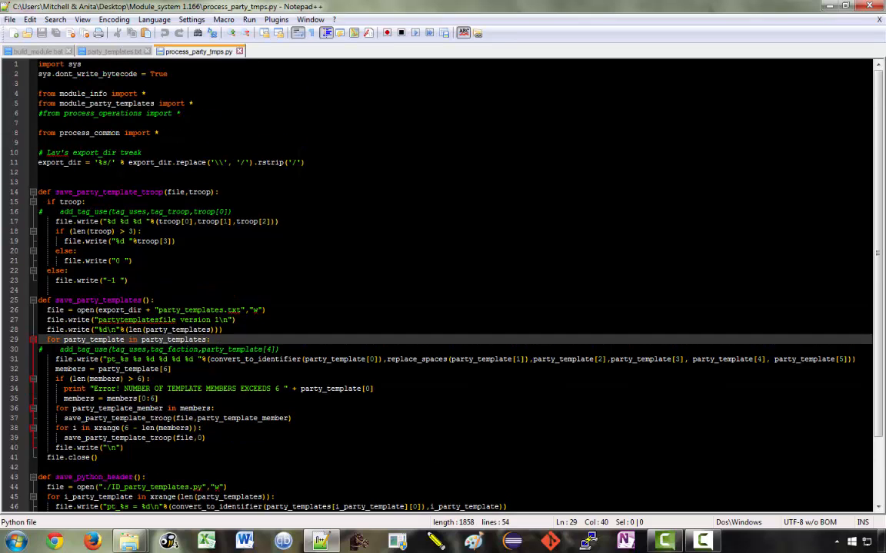
pyautogui.scroll(-3)
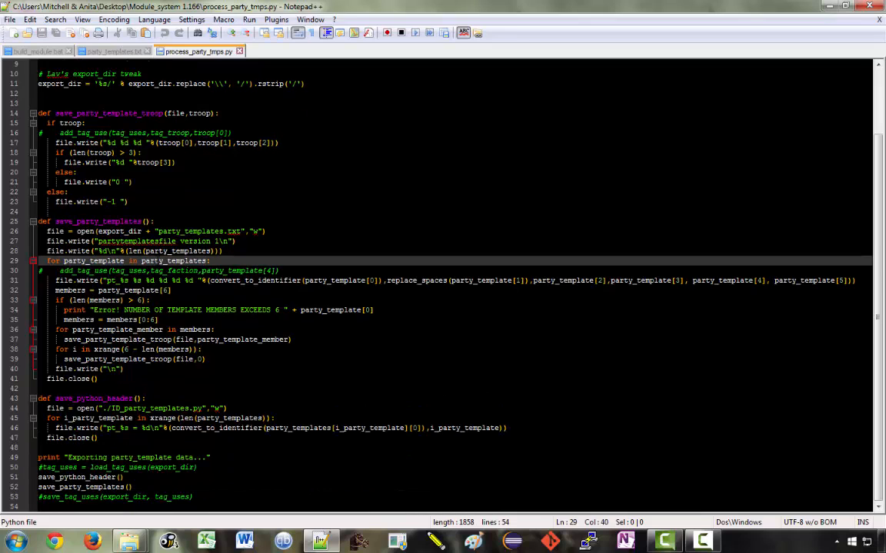
pyautogui.scroll(3)
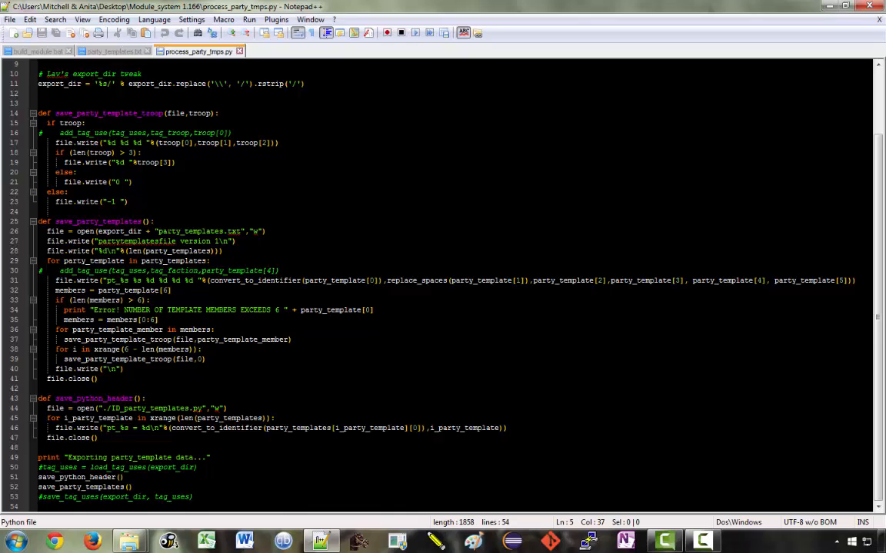
pyautogui.click(120, 50)
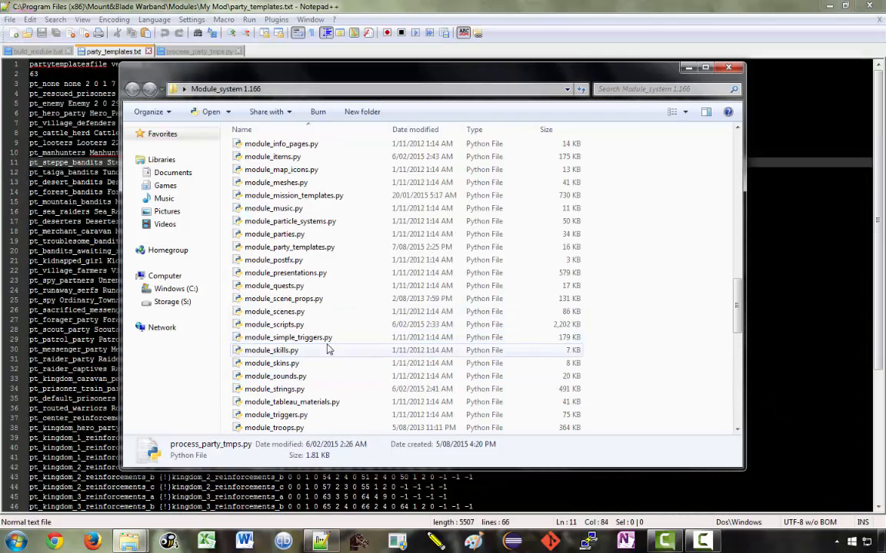
# Open module_party_templates.py with Edit with Notepad++ and scroll into it
pyautogui.rightClick(289, 246)
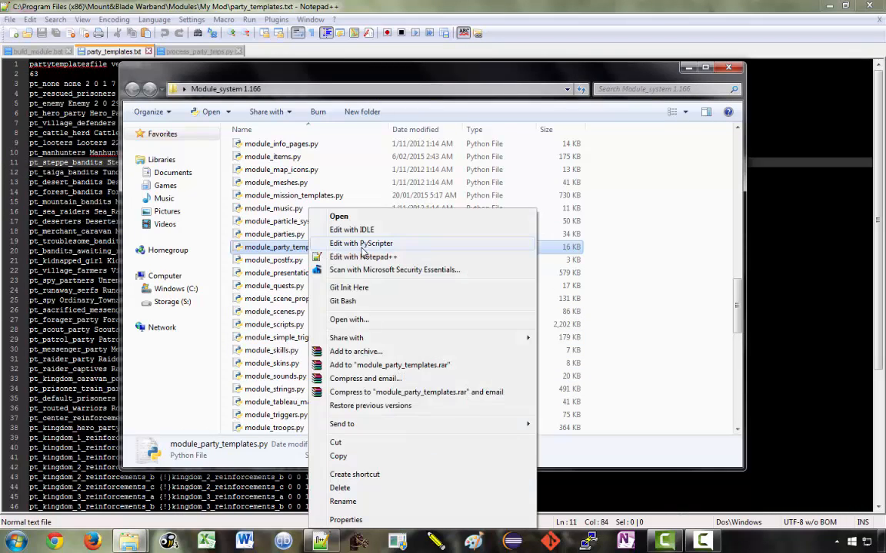
pyautogui.click(363, 257)
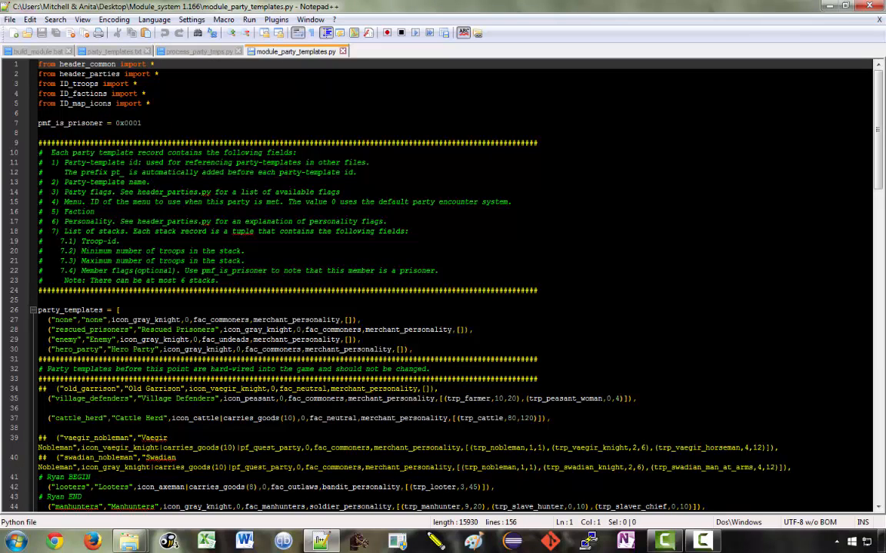
pyautogui.scroll(-3)
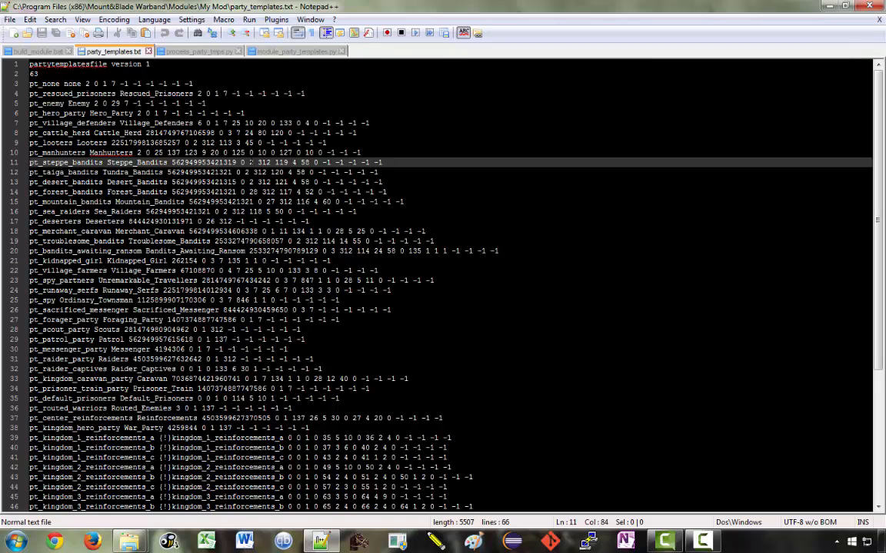
# Switch to module_party_templates.py and scroll to the bandit party template entries
pyautogui.click(300, 50)
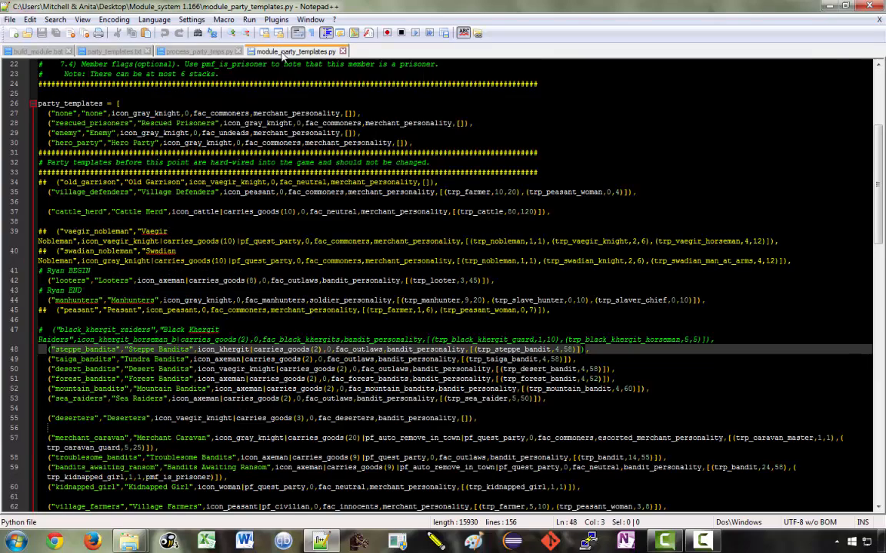
pyautogui.scroll(-3)
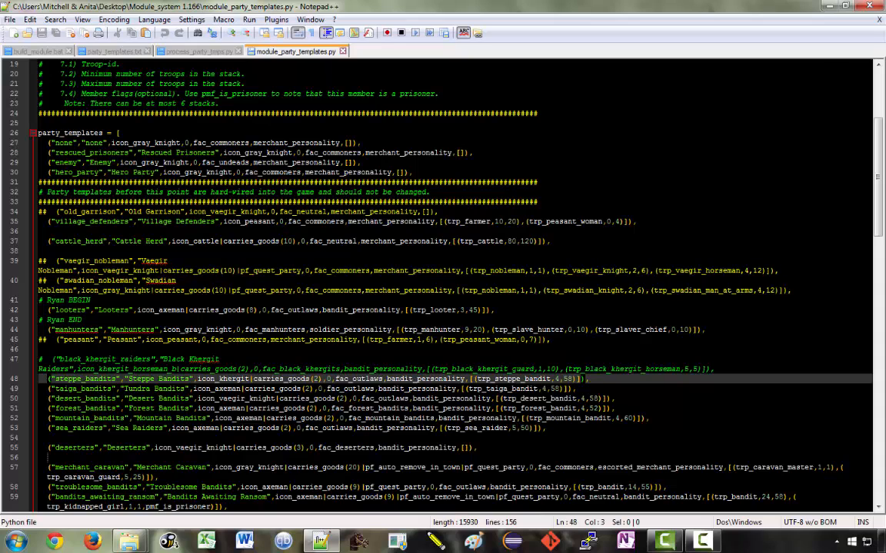
# Scroll back up through module_party_templates.py toward the top of the list
pyautogui.scroll(3)
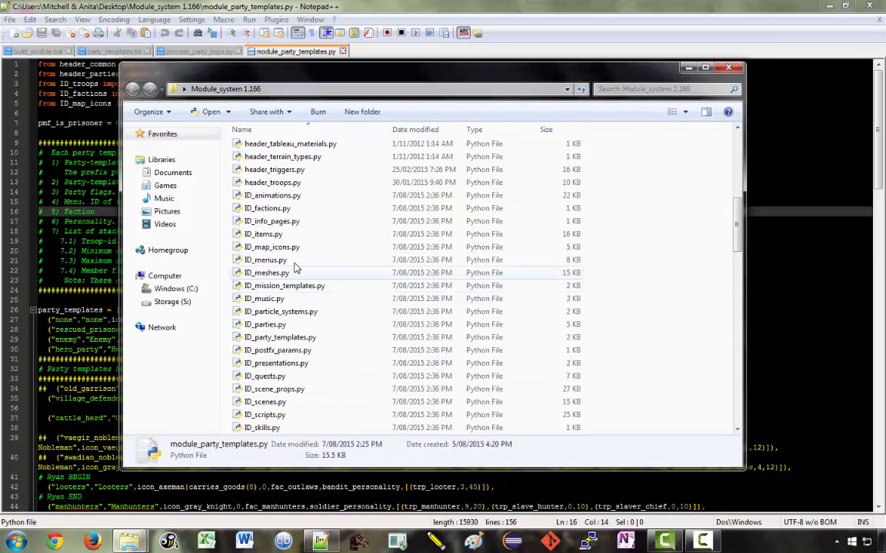
# Open ID_factions.py and insert a blank line after fac_dark_knights = 6
pyautogui.doubleClick(268, 208)
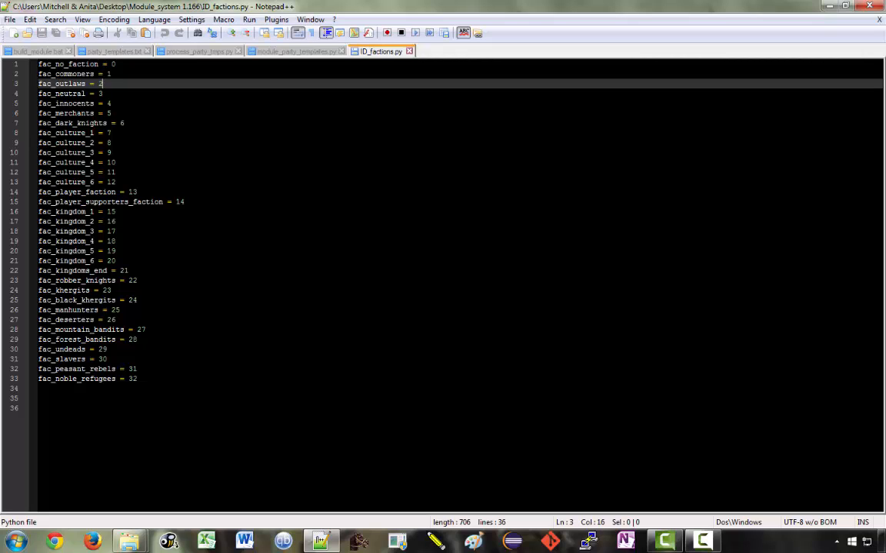
pyautogui.click(123, 123)
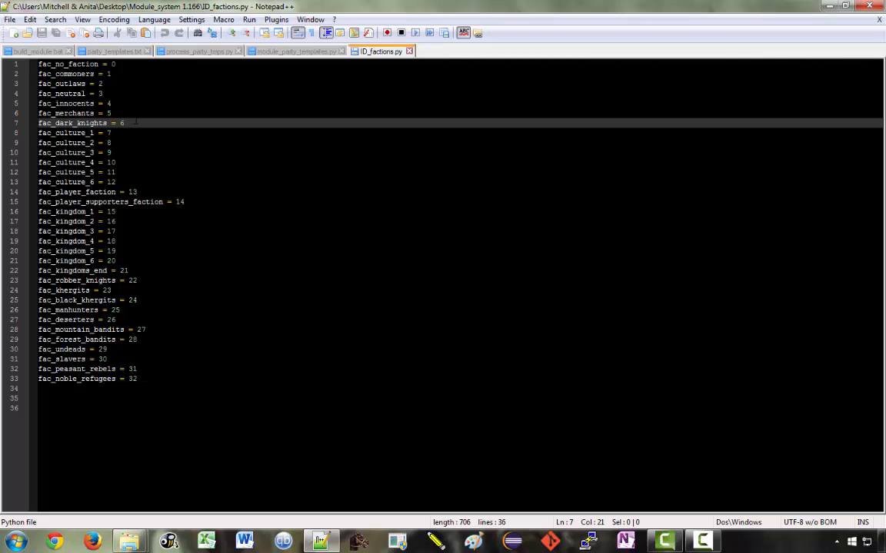
pyautogui.press('Enter')
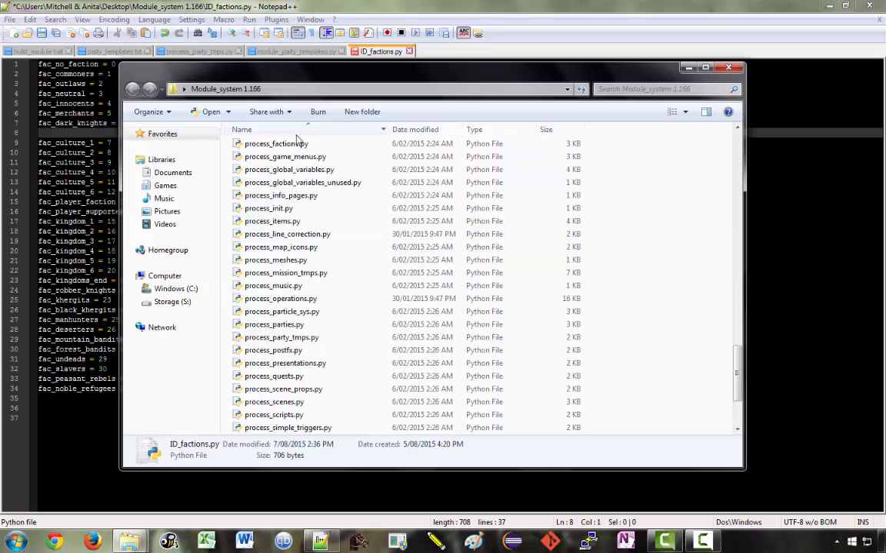
# Open process_factions.py in Notepad++ and scroll through the script
pyautogui.doubleClick(276, 143)
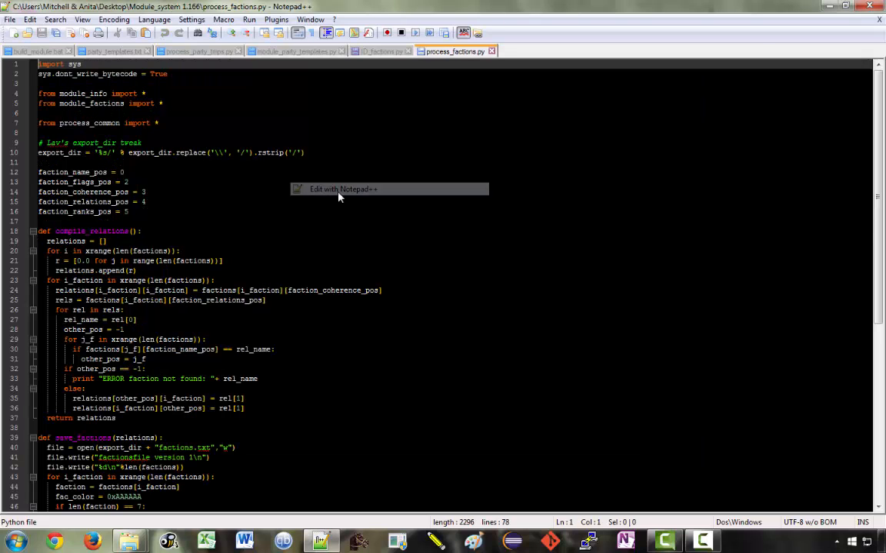
pyautogui.scroll(-3)
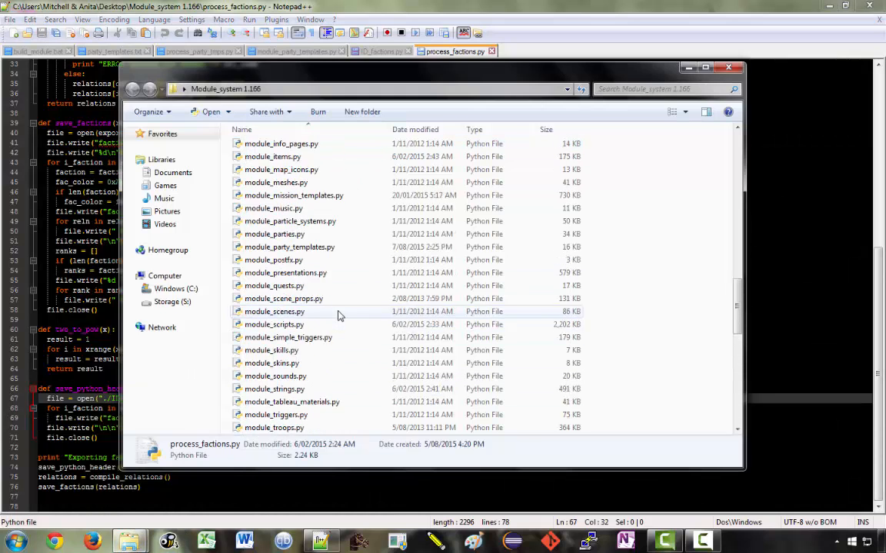
# Edit module_factions.py and rename the copied dark_knights faction id to white_knights
pyautogui.rightClick(264, 221)
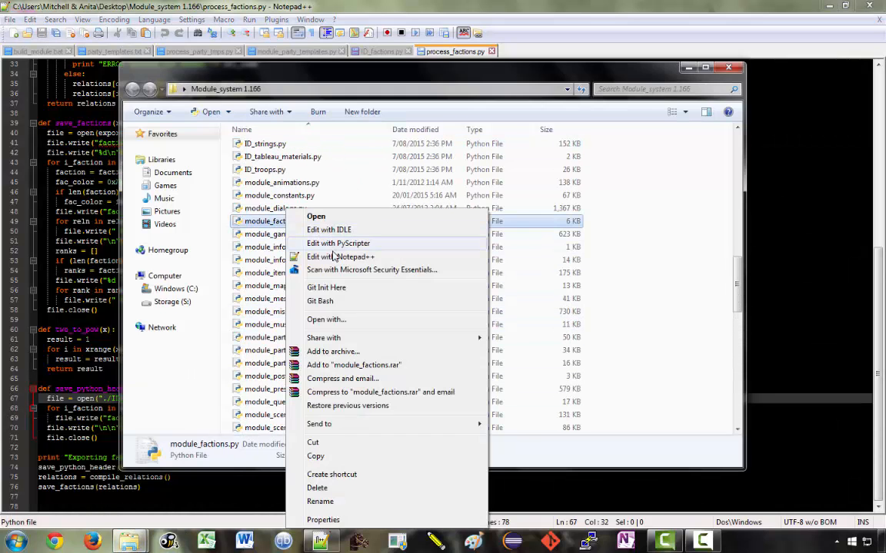
pyautogui.click(341, 257)
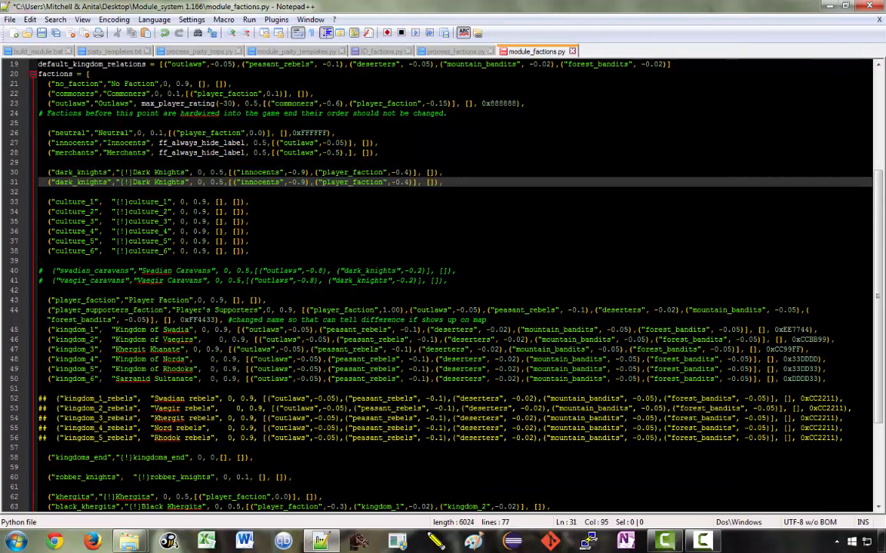
pyautogui.doubleClick(60, 191)
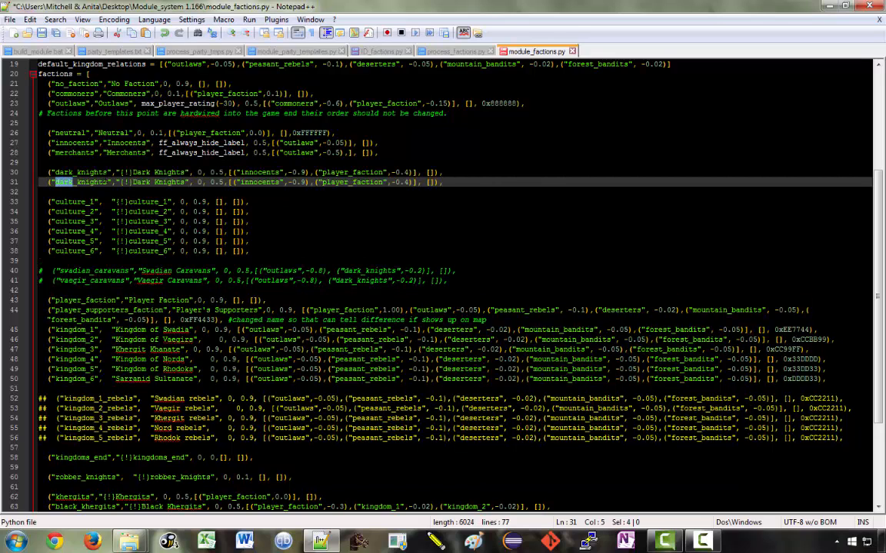
pyautogui.write('white_knights"')
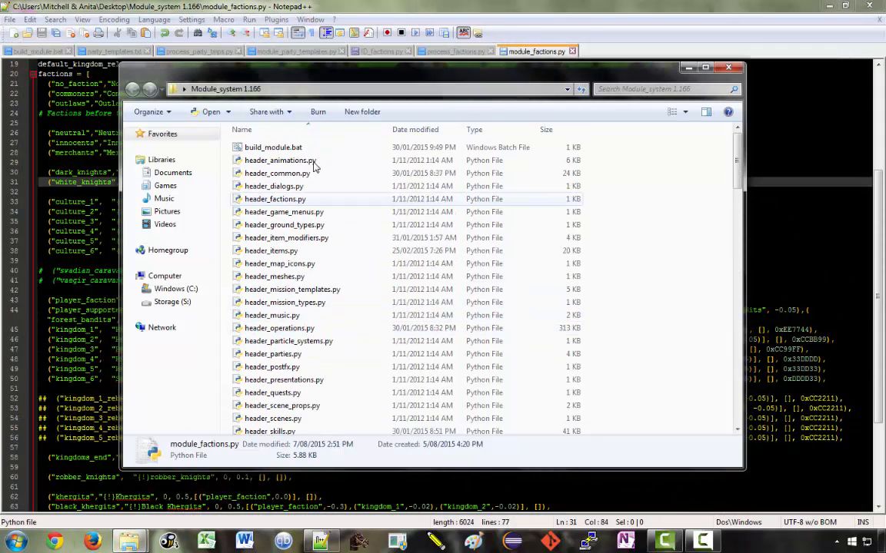
# Run build_module.bat and accept reloading the regenerated ID_factions.py
pyautogui.doubleClick(267, 147)
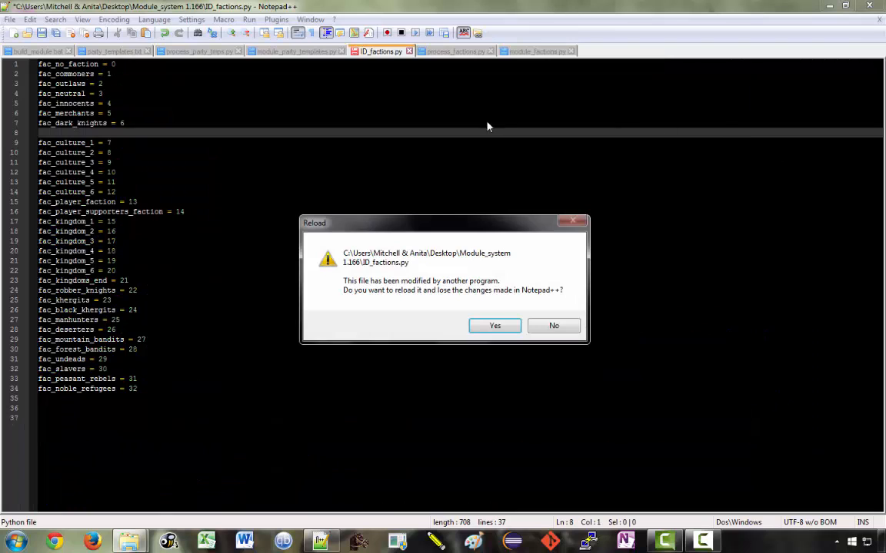
pyautogui.moveTo(366, 52)
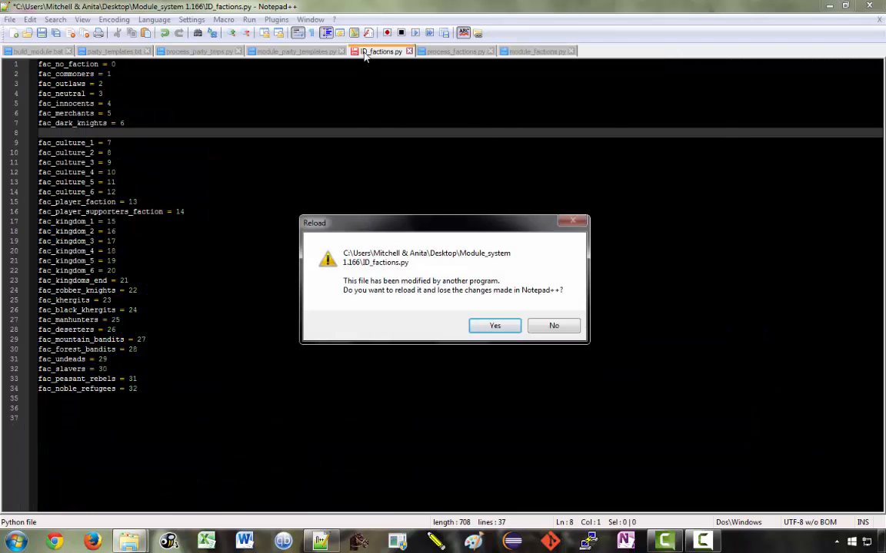
pyautogui.moveTo(394, 58)
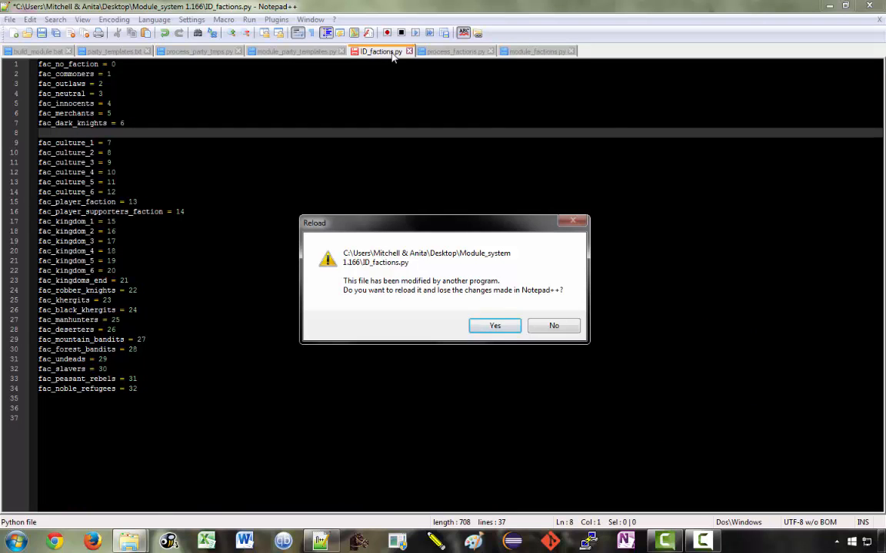
pyautogui.moveTo(495, 326)
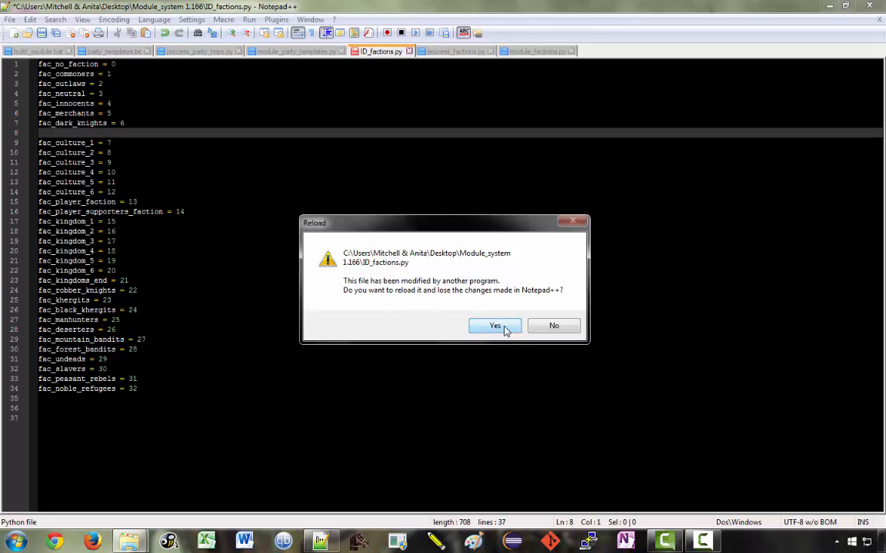
pyautogui.click(495, 325)
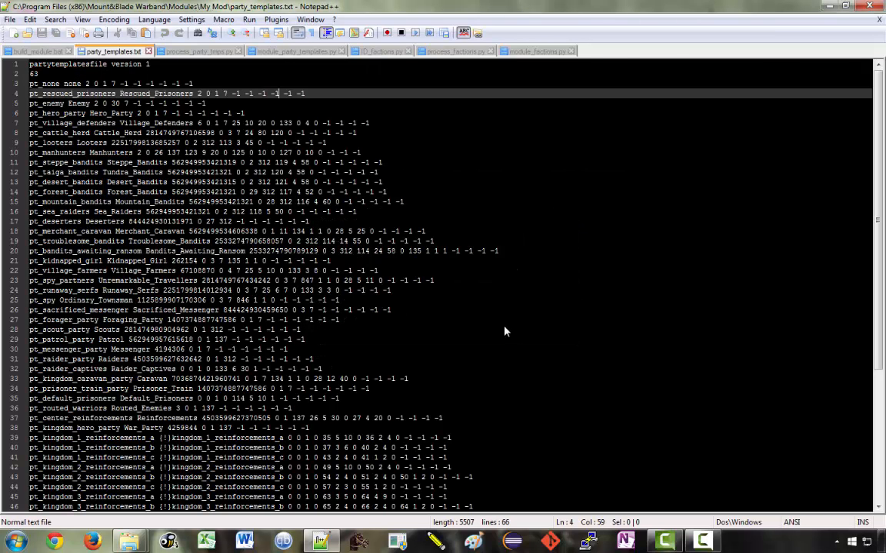
# Switch to ID_factions.py to see fac_white_knights = 7 after fac_dark_knights
pyautogui.click(381, 51)
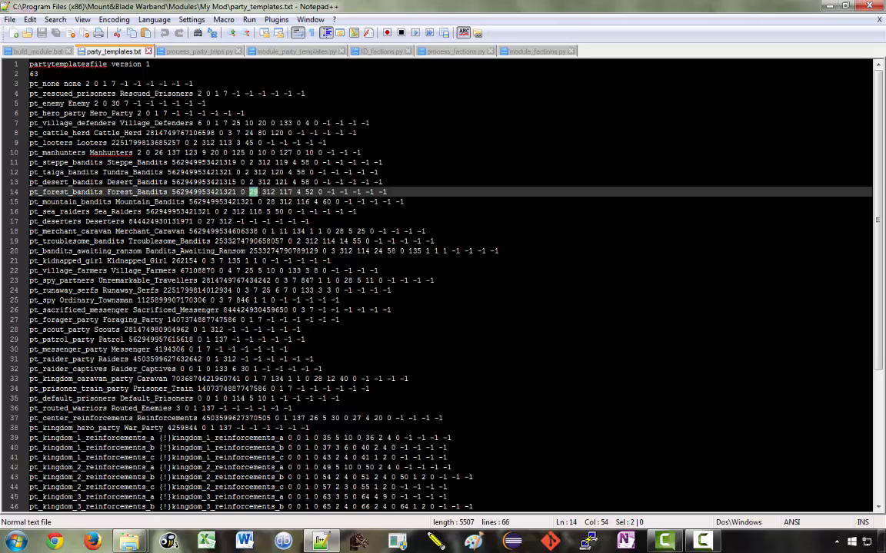
pyautogui.click(394, 51)
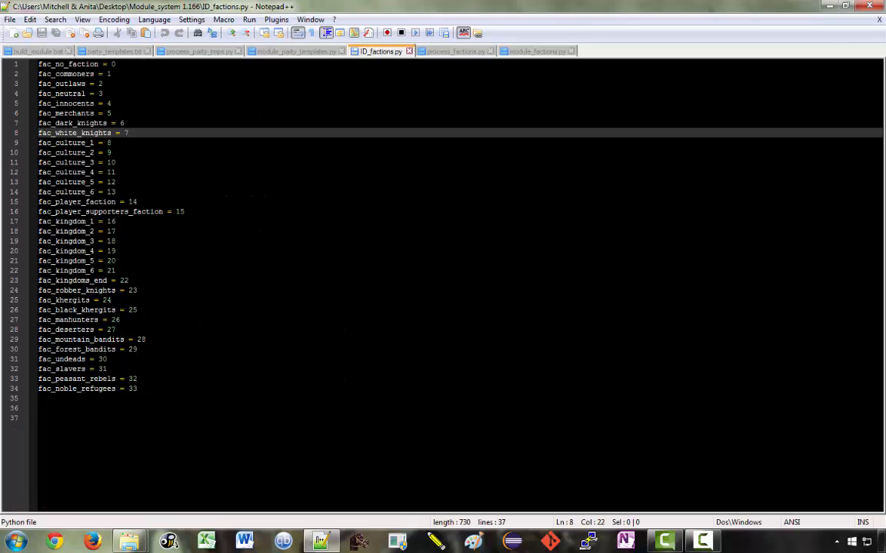
pyautogui.click(141, 349)
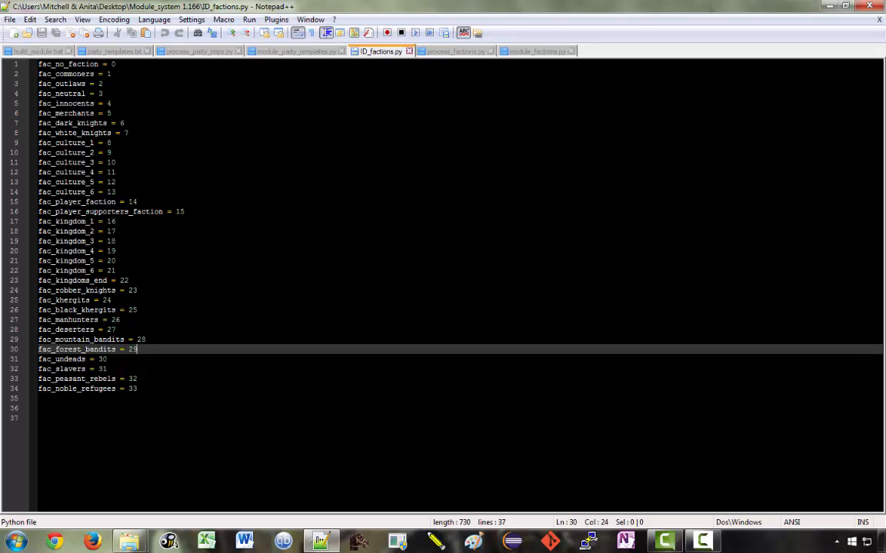
pyautogui.click(538, 52)
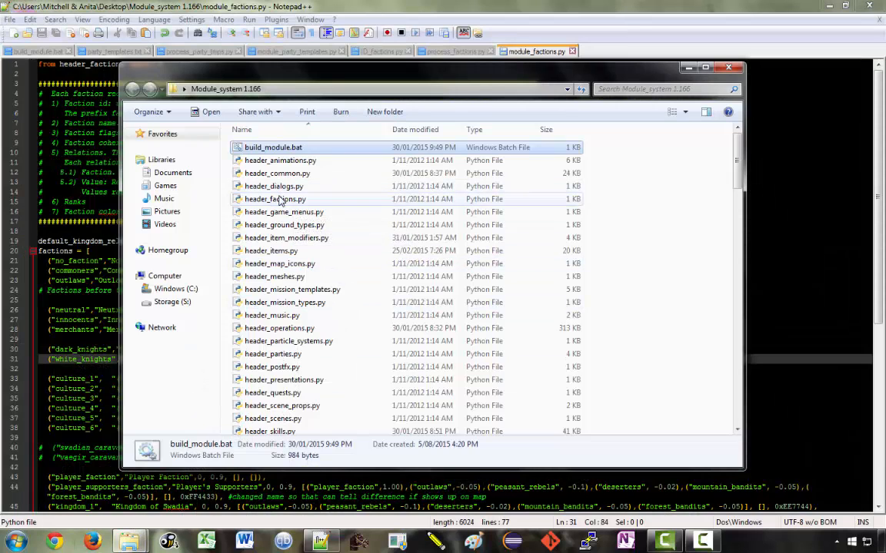
# Load header_factions.py with its faction rating constants and find_faction function
pyautogui.doubleClick(274, 198)
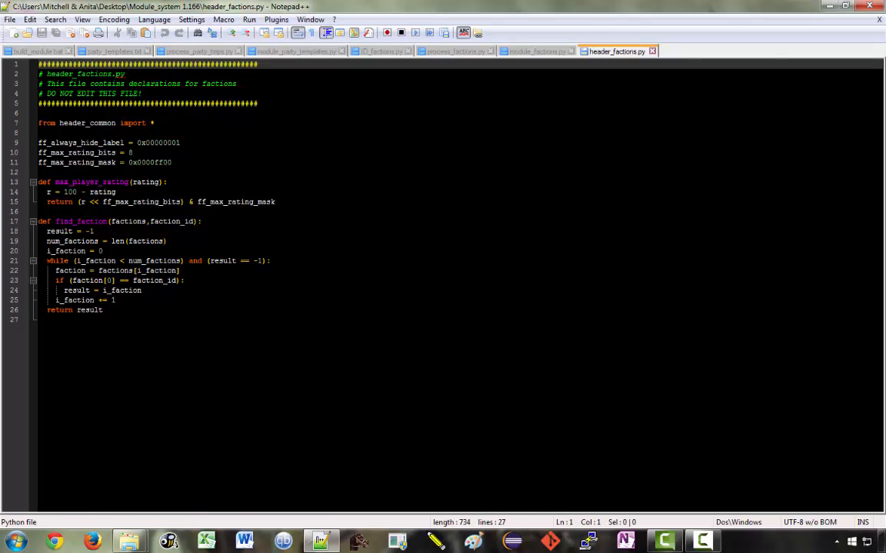
pyautogui.moveTo(571, 58)
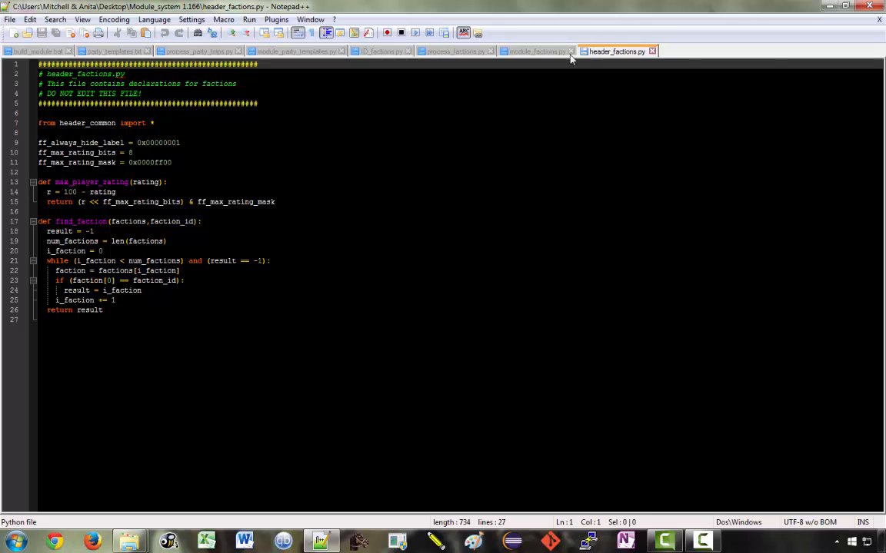
# Return to module_factions.py showing the dark_knights and white_knights entries
pyautogui.click(535, 52)
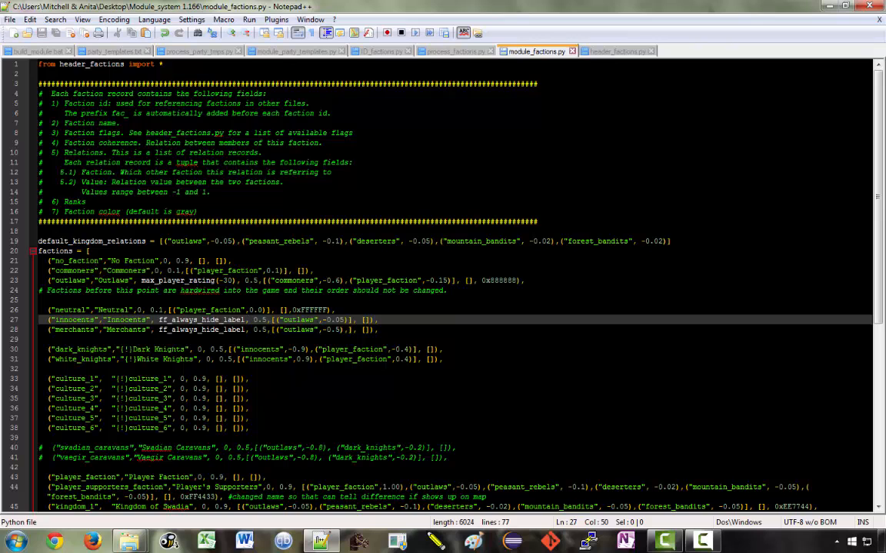
pyautogui.scroll(-3)
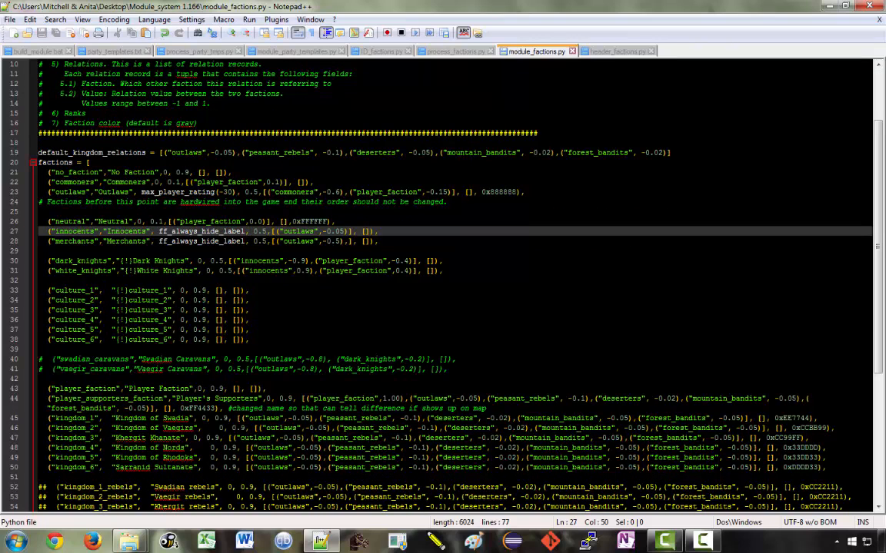